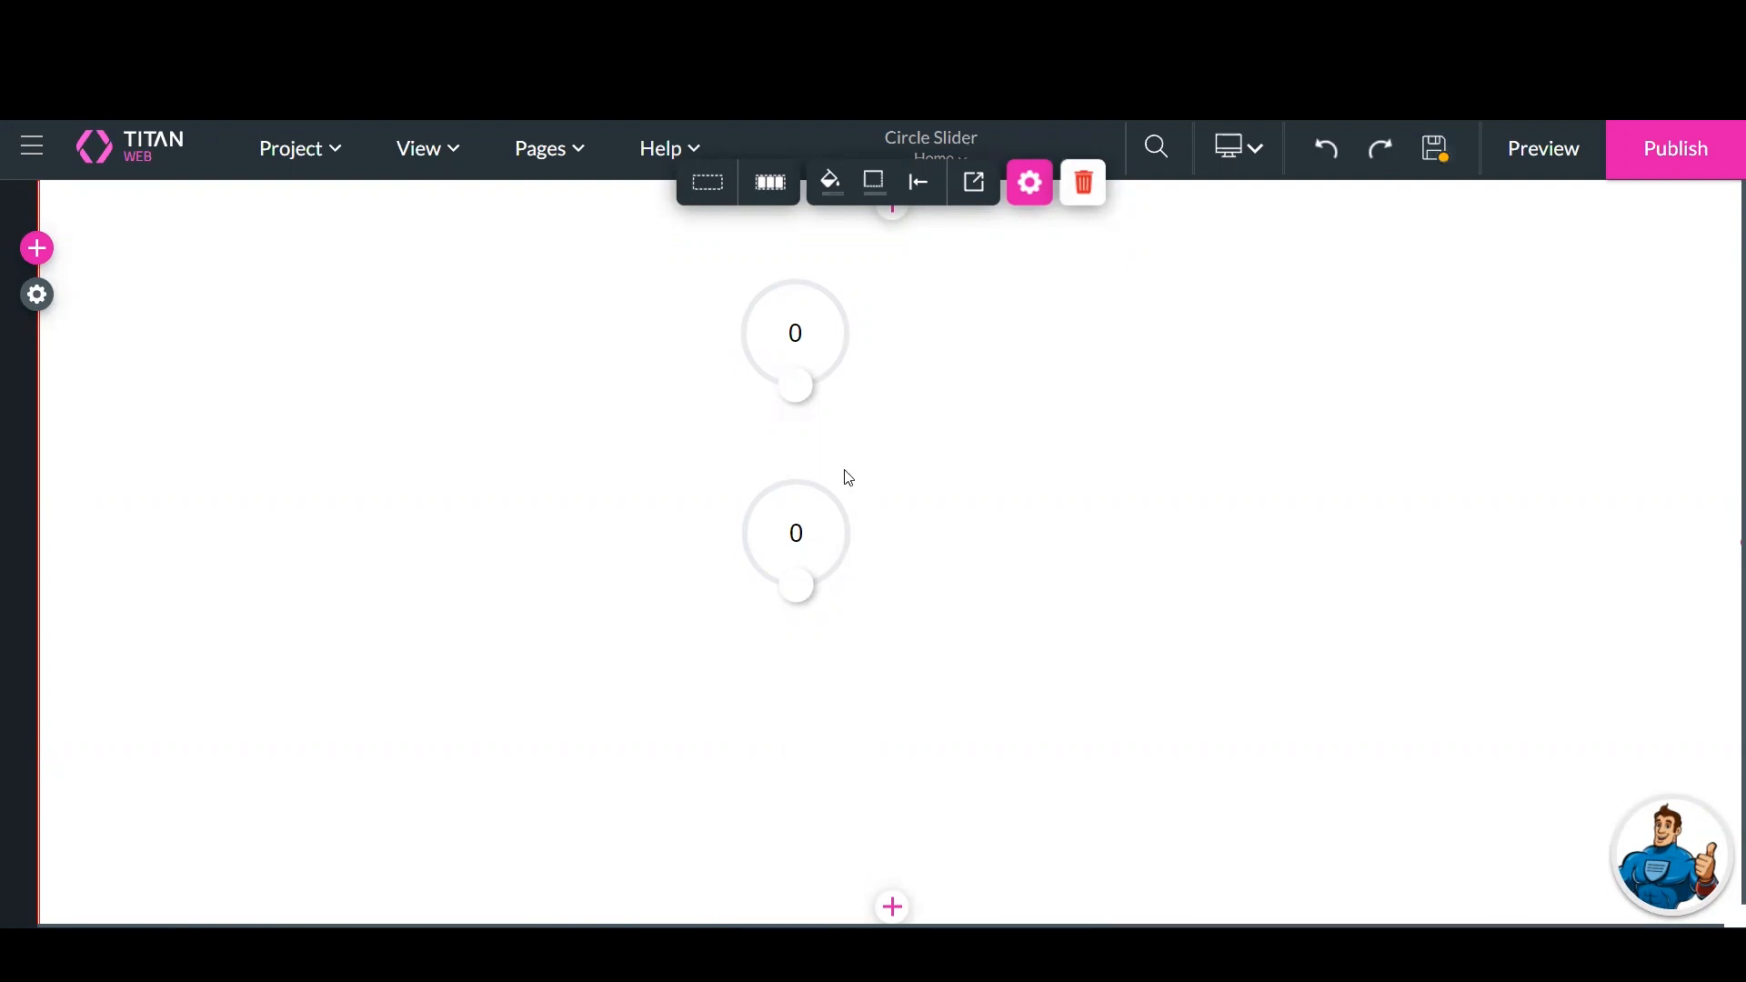
Select the lower CircleSlider component on the canvas
{"action": "left_click", "coordinate": [795, 532]}
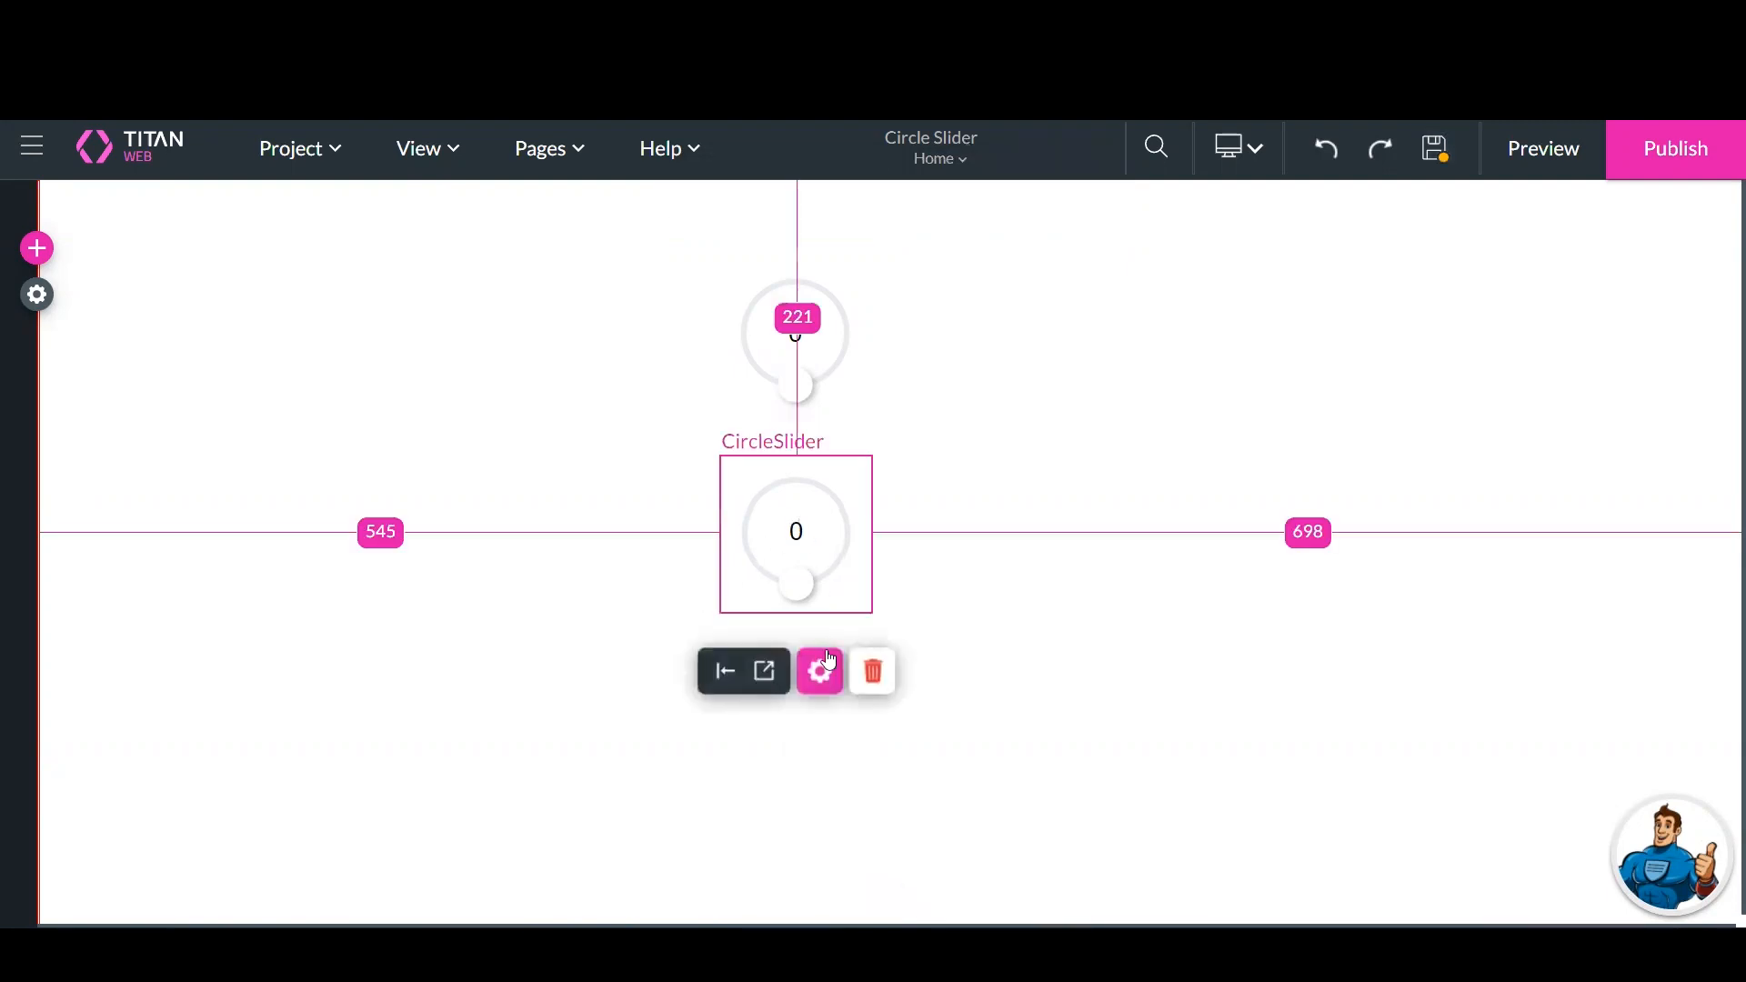
Set the lower CircleSlider's step size to 20 in its settings
{"action": "left_click", "coordinate": [819, 671]}
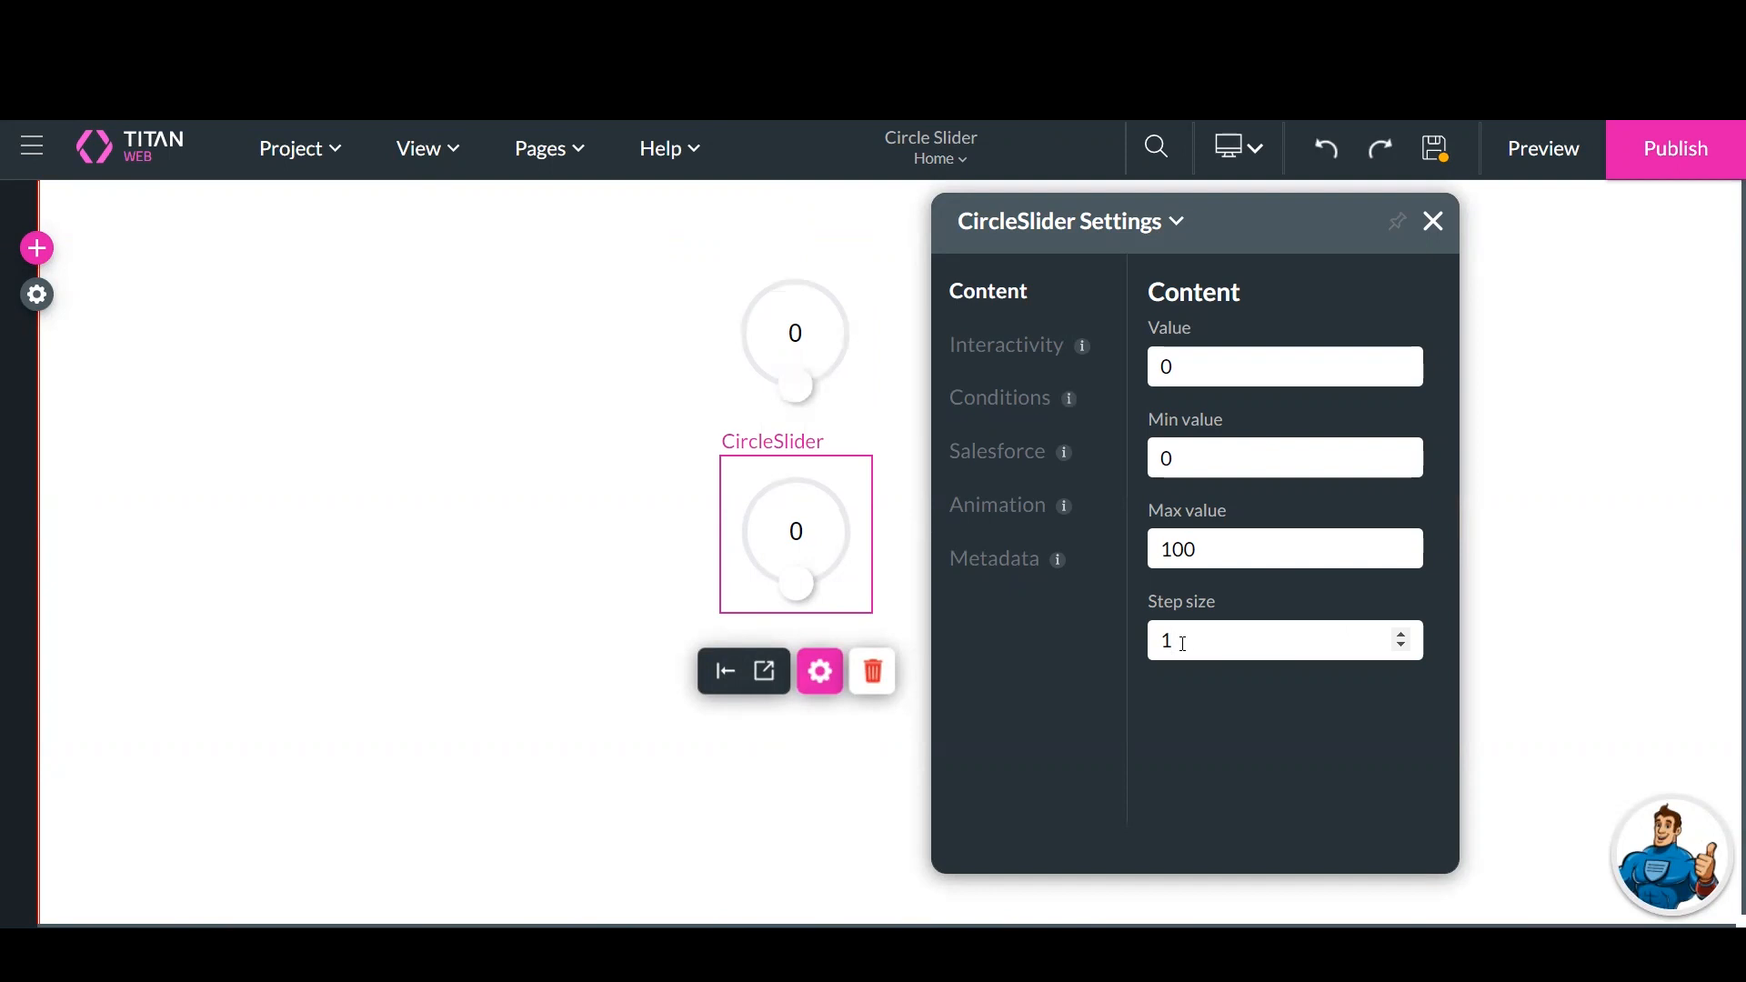
{"action": "type", "text": "20"}
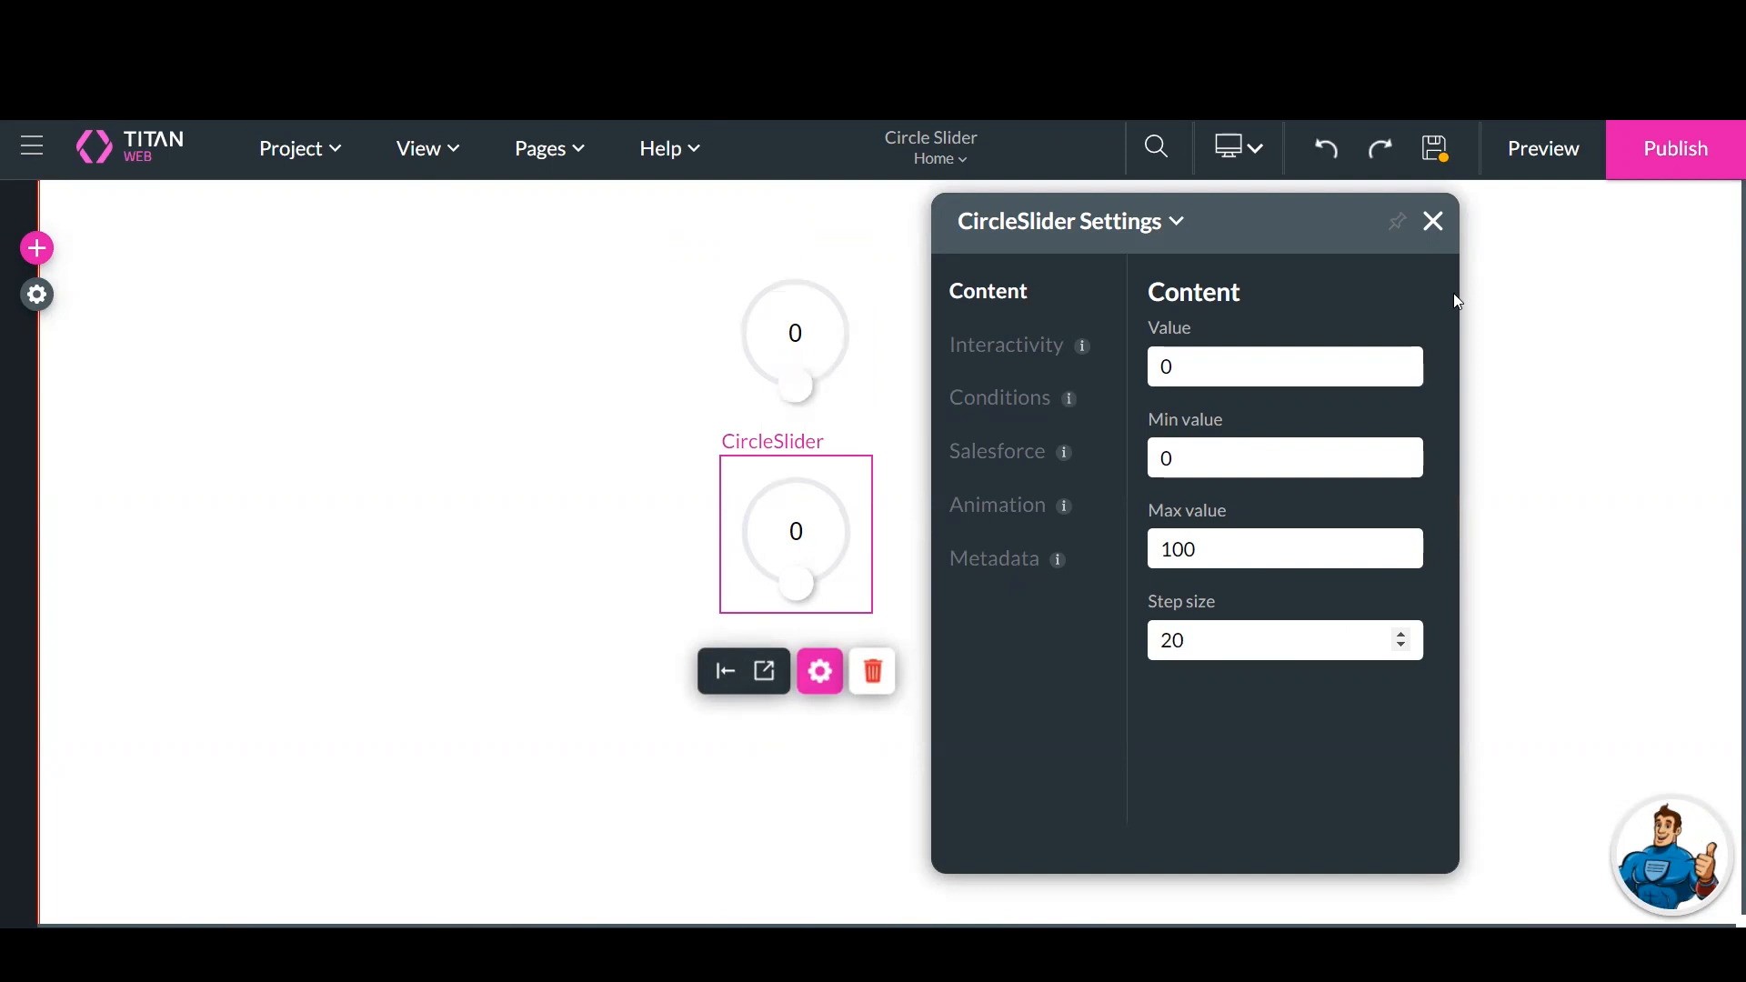
{"action": "mouse_move", "coordinate": [1542, 148]}
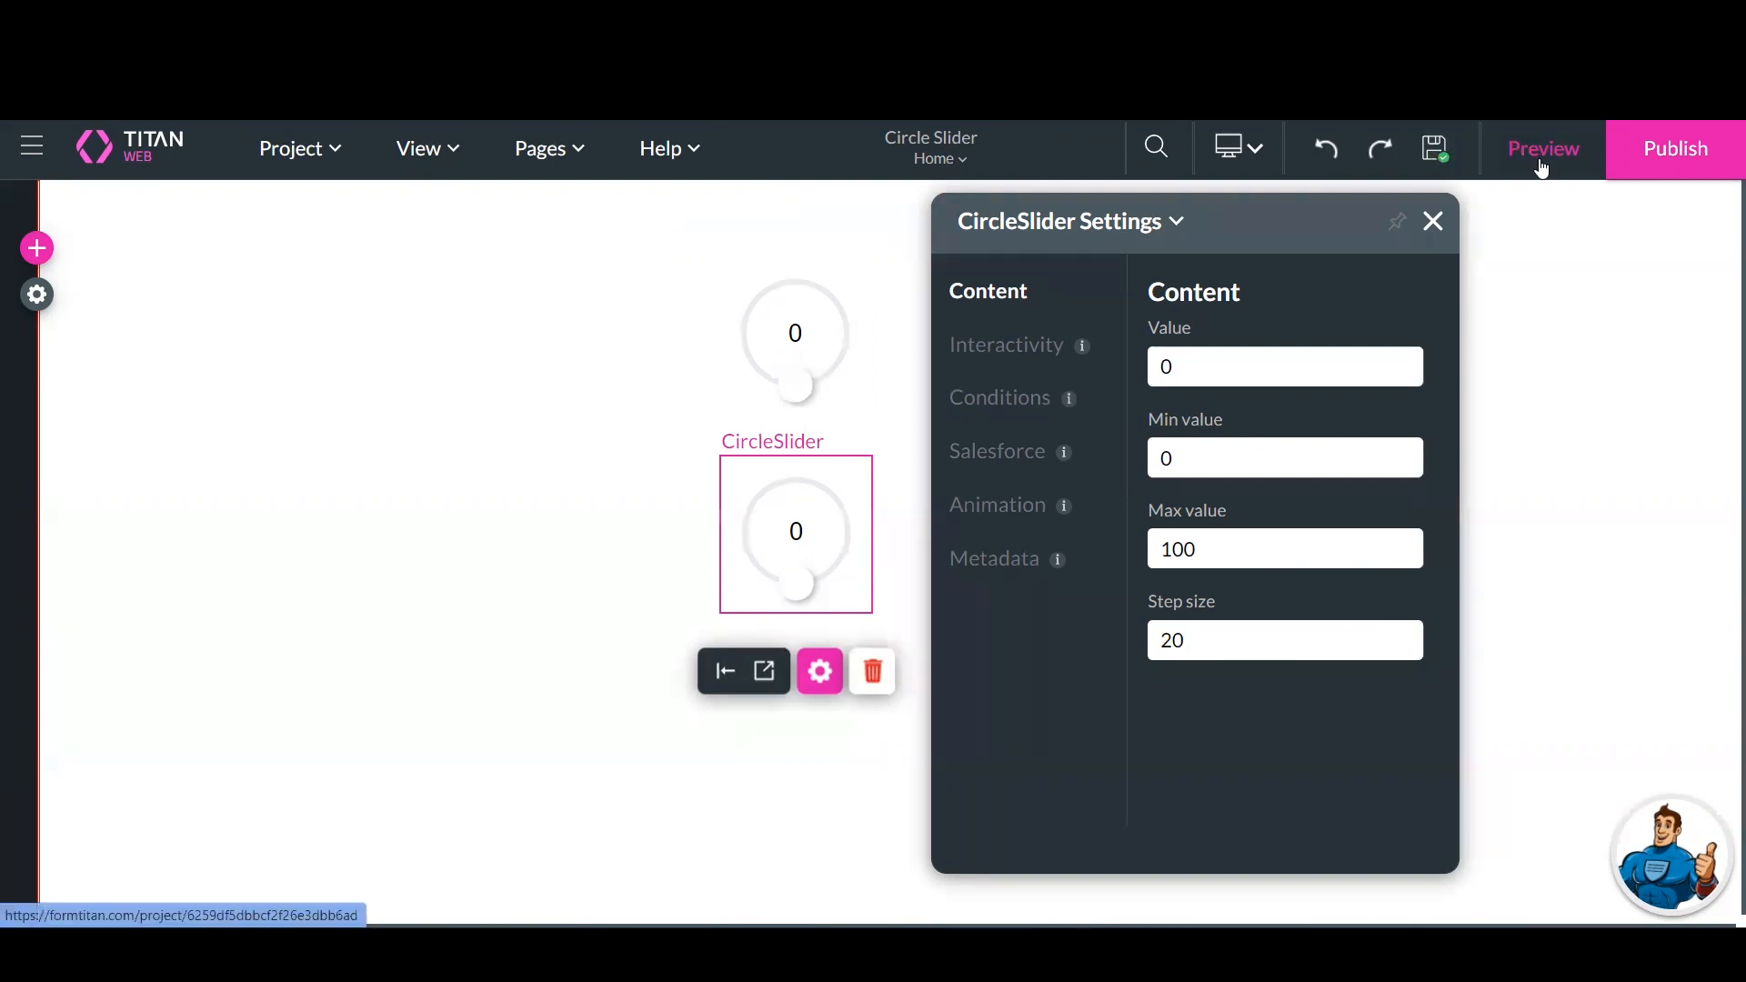
Switch the page with both circle sliders into preview mode
{"action": "left_click", "coordinate": [1542, 148]}
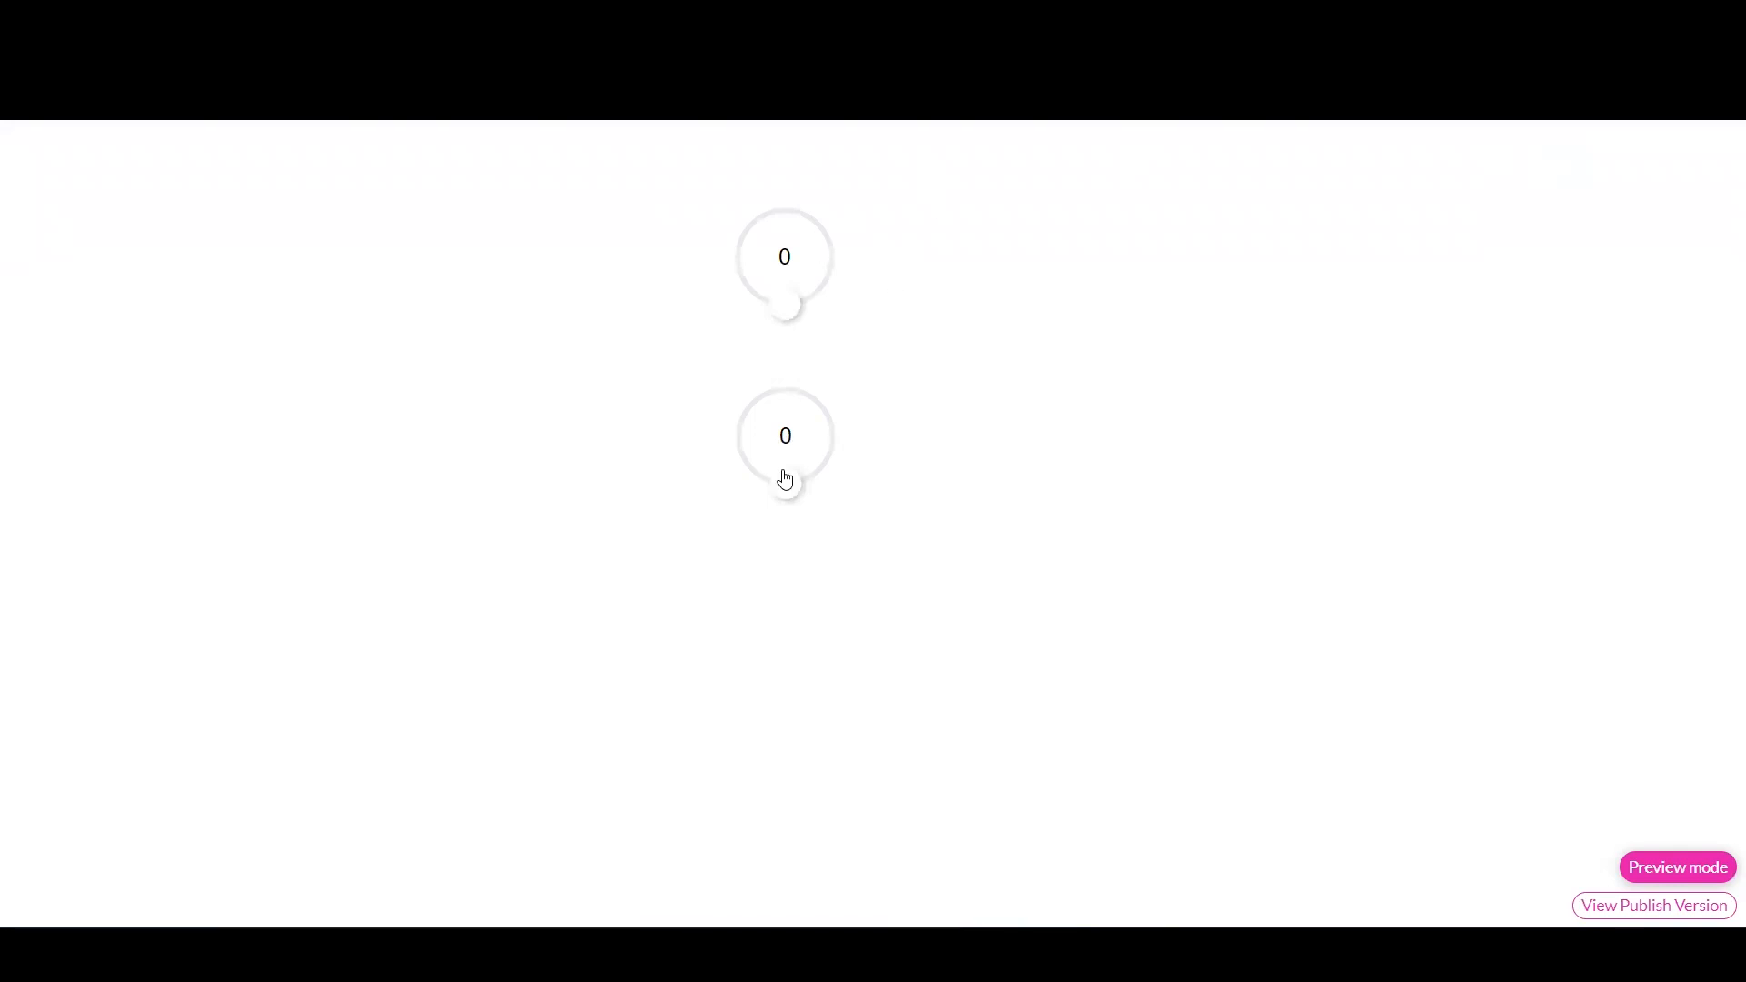
{"action": "mouse_move", "coordinate": [847, 455]}
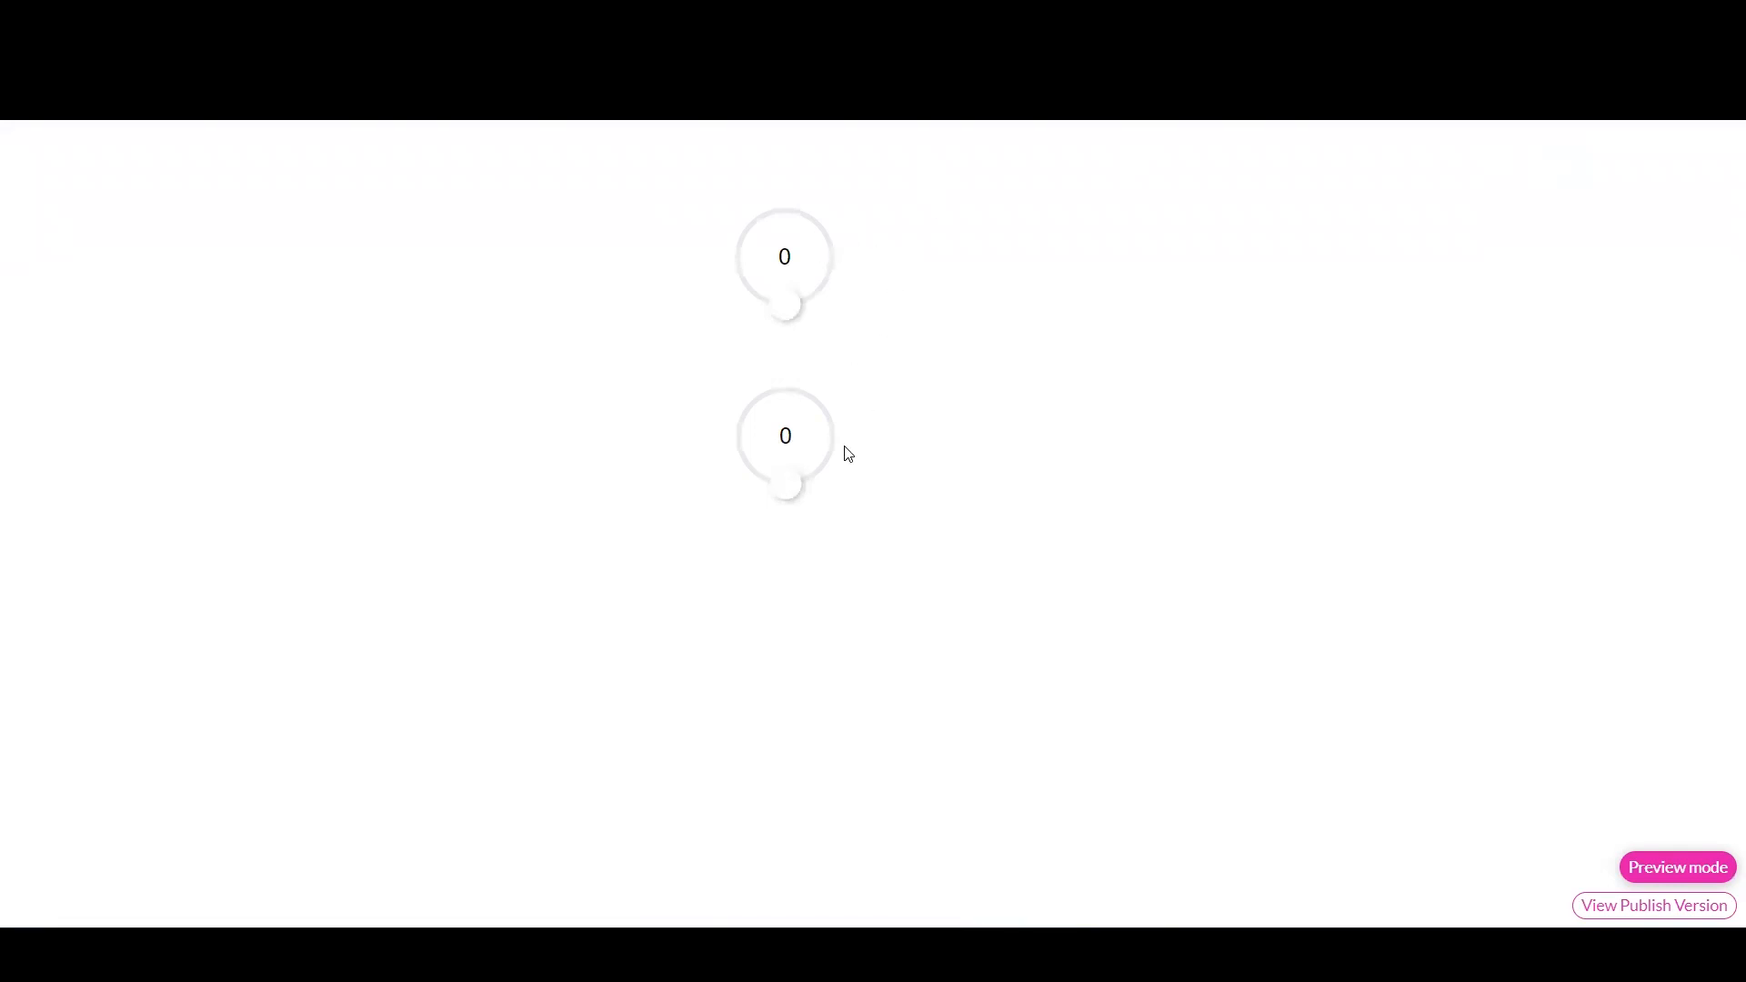